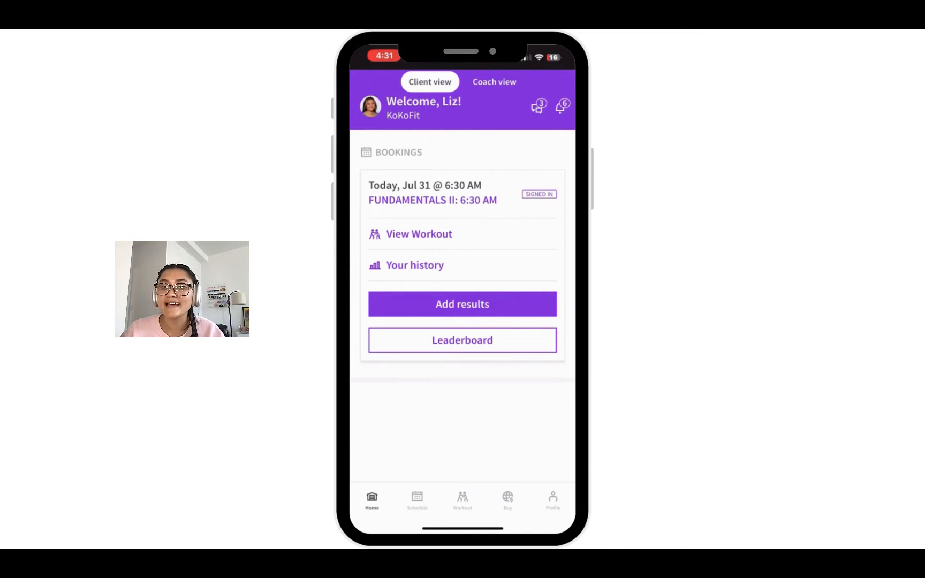
- Reach WodiFind from Profile settings to load the map of Wodify gyms near New York
click(553, 502)
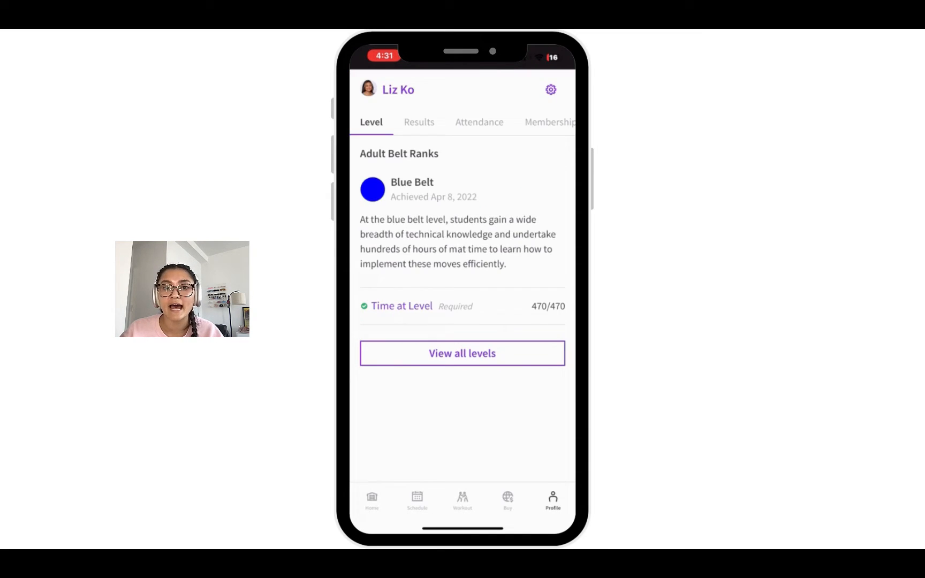
click(551, 90)
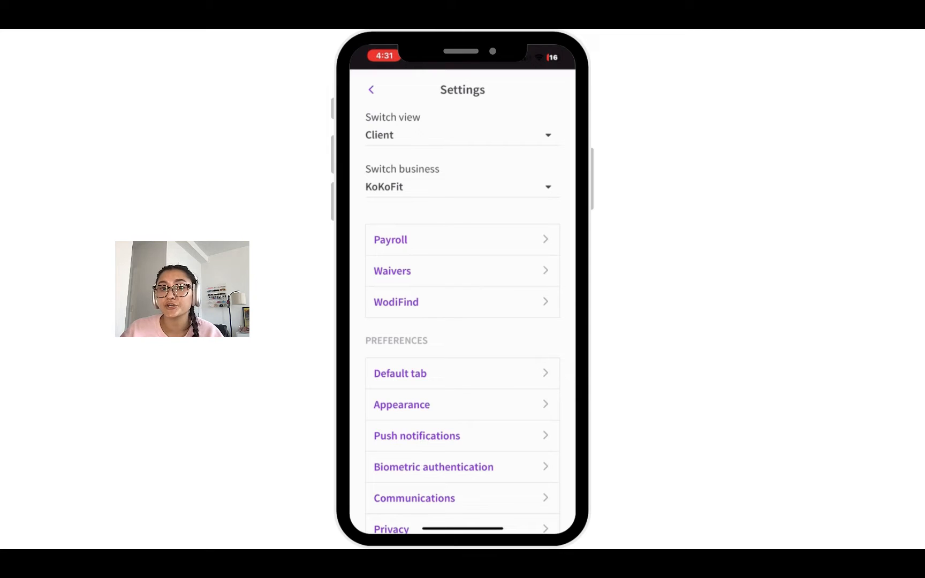
click(395, 302)
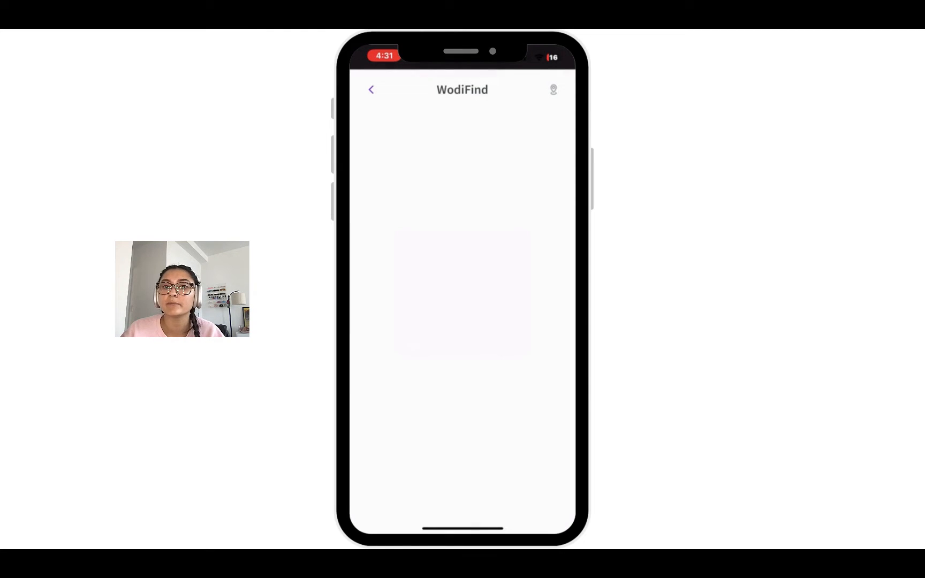
click(552, 90)
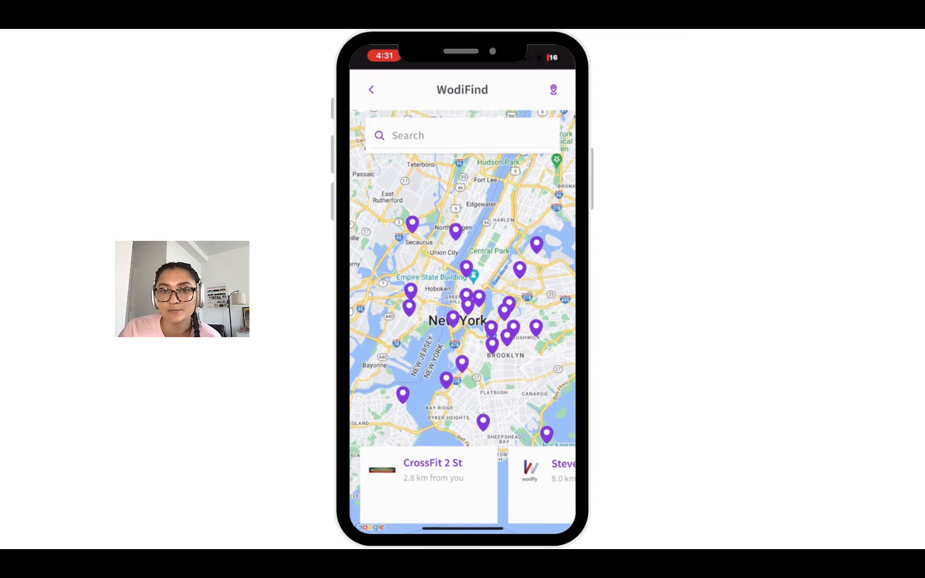
- Search the WodiFind map for Tampa, FL, USA to show gyms around Tampa
click(462, 134)
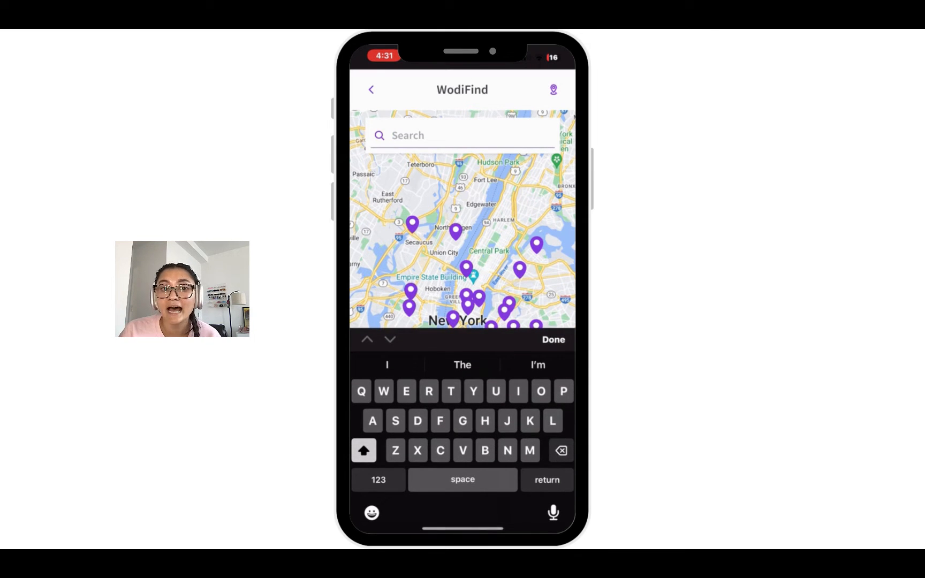
text(Tam)
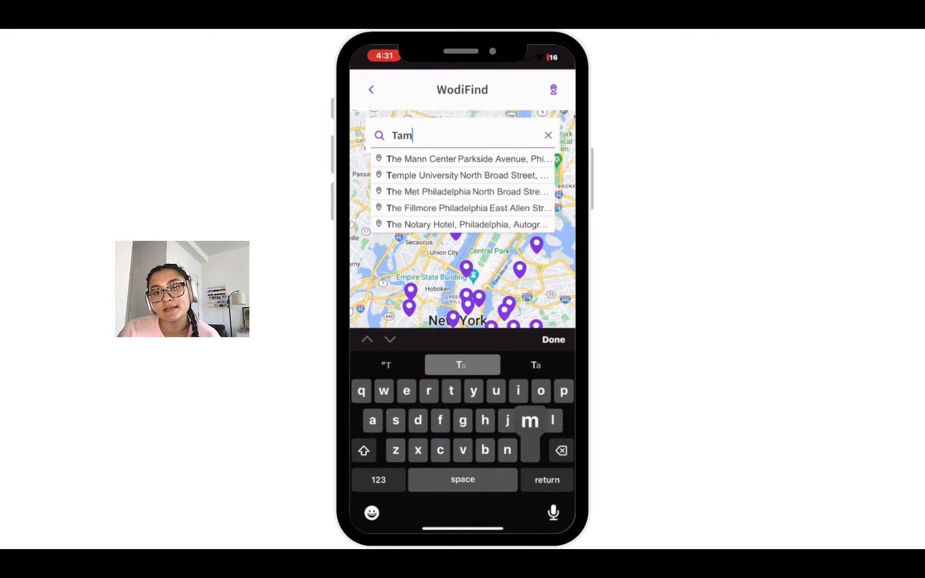
text(Tampa, FL, USA)
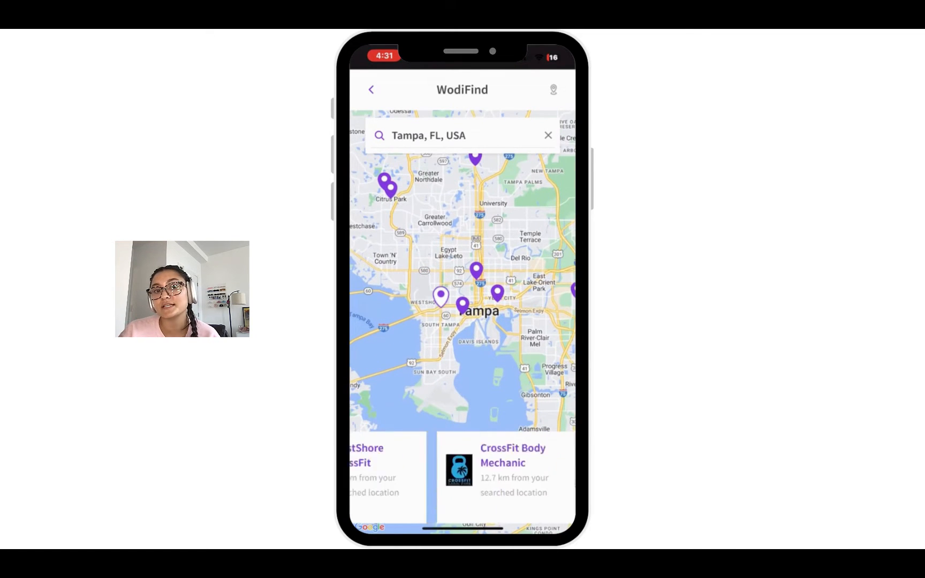
- View the WestShore CrossFit listing's contact details and $20.00 drop-in class price
click(370, 471)
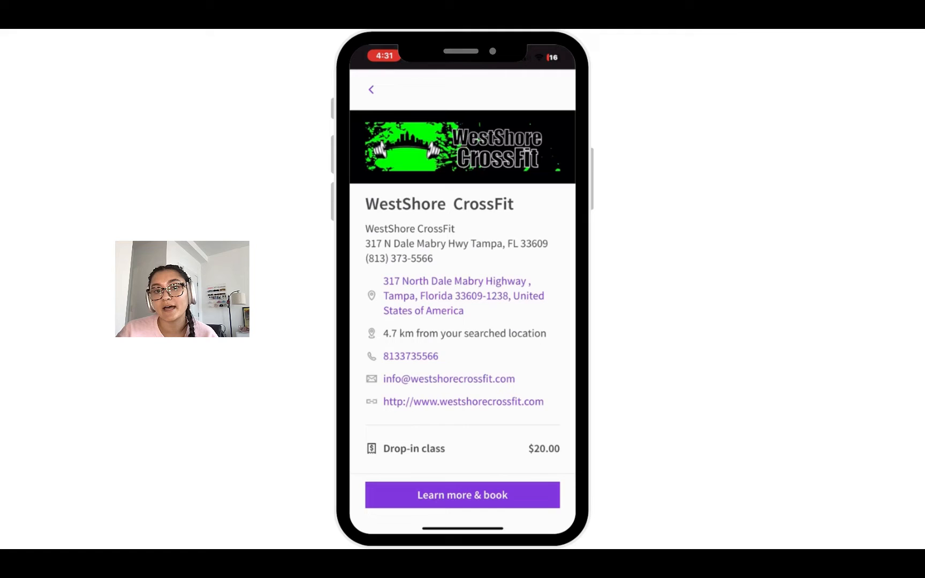
scroll(down, 3)
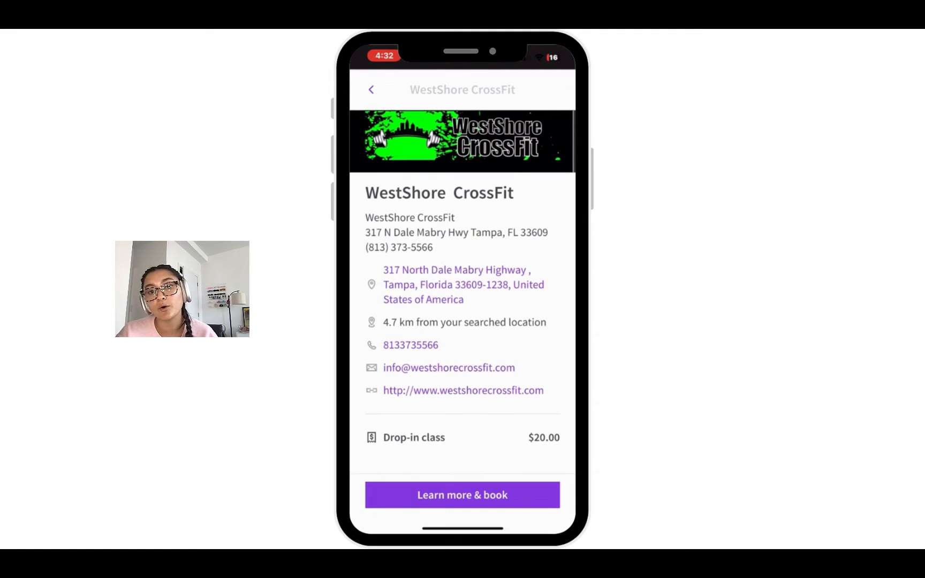
click(462, 494)
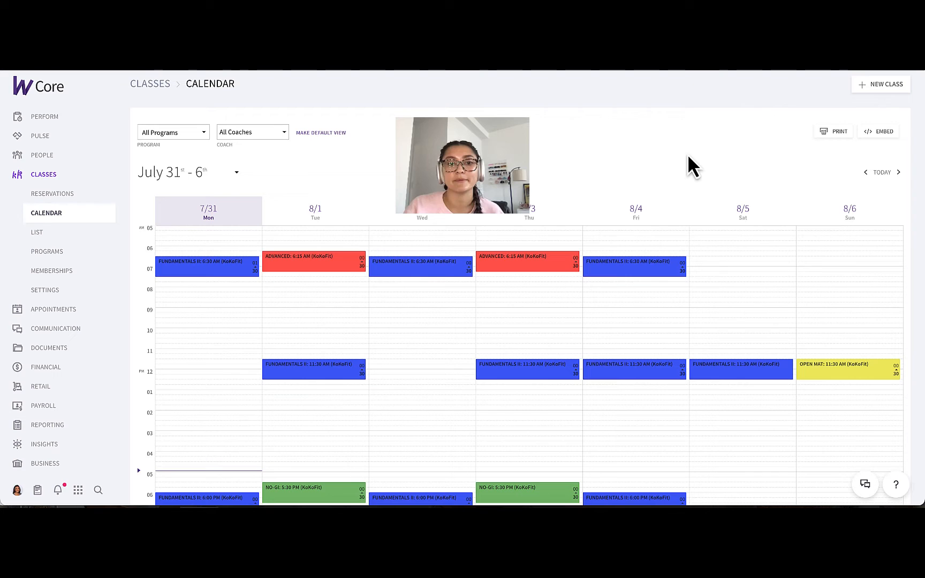
mouse_move(45, 463)
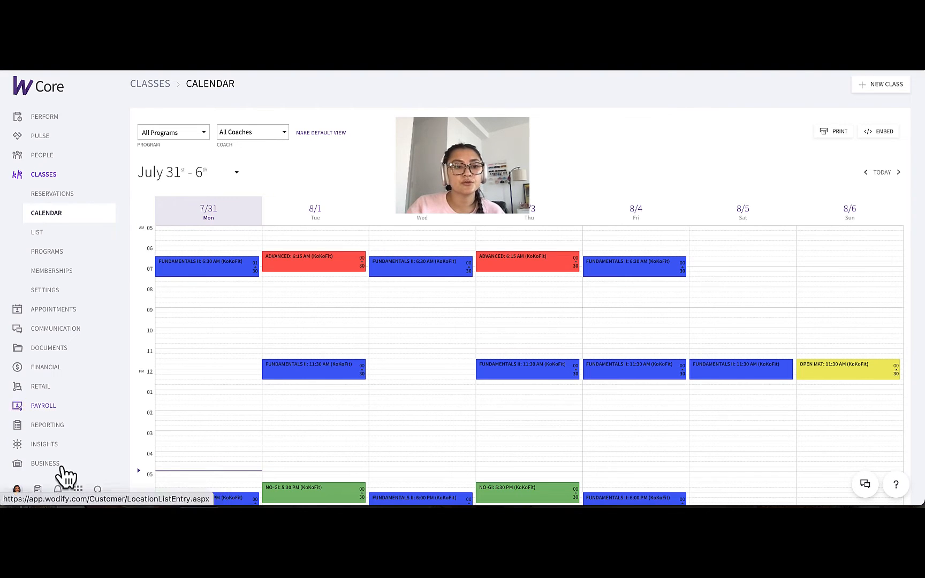
- Go to Business > Info & Locations and open the KoKoFit location for editing
click(45, 464)
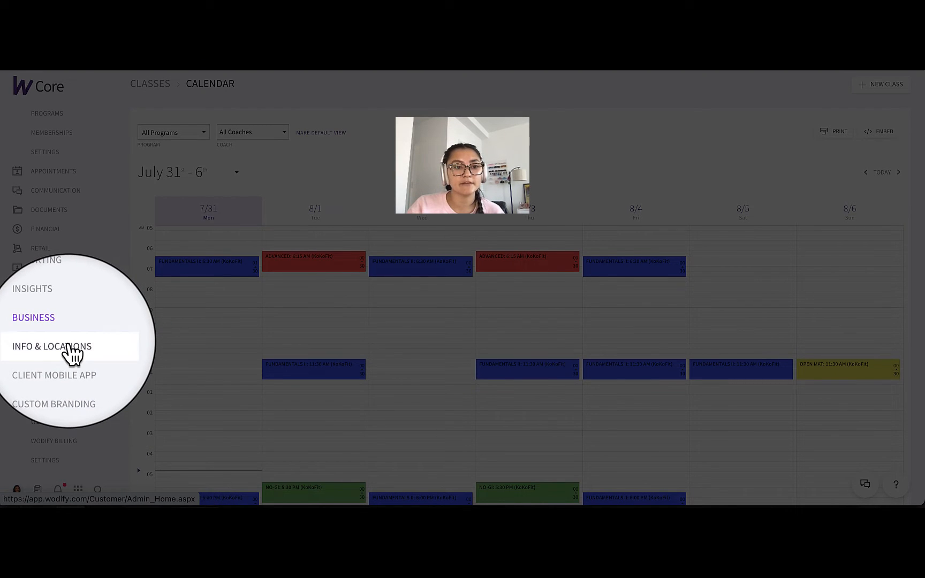
click(51, 346)
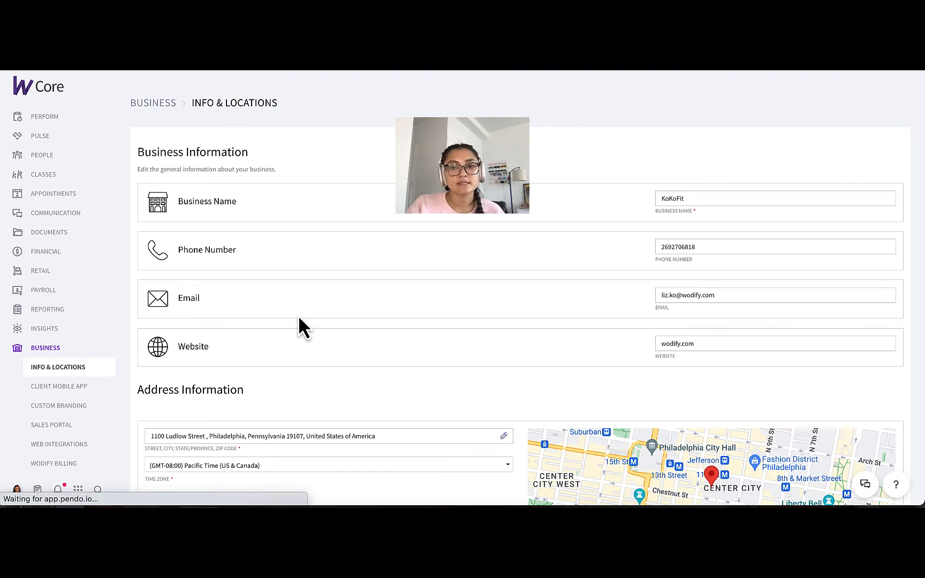
scroll(down, 3)
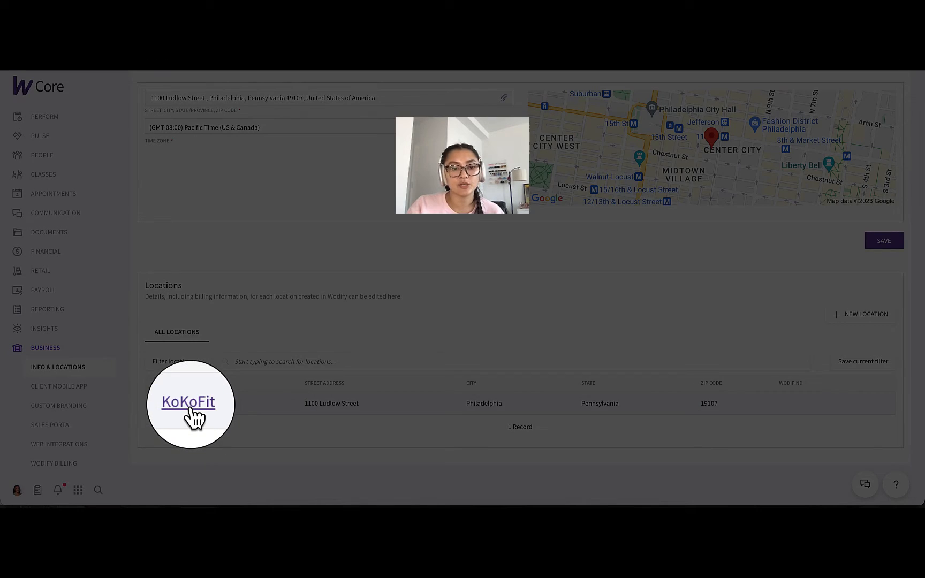
click(189, 403)
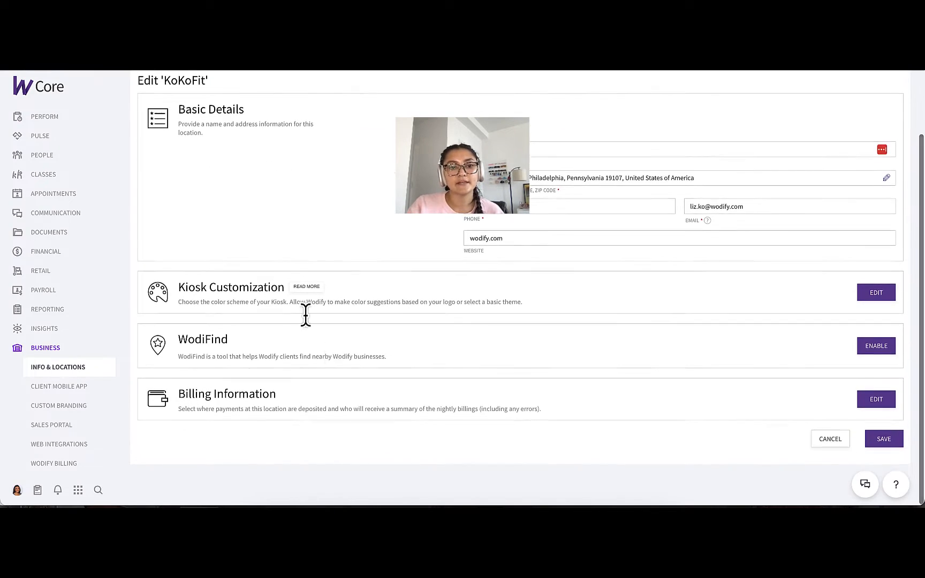
mouse_move(876, 346)
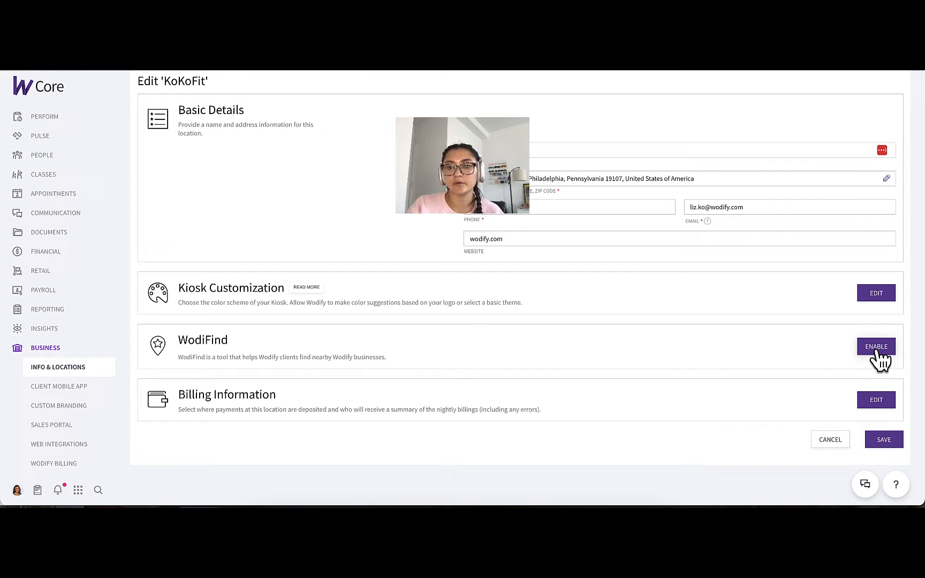
- Enable WodiFind with CrossFit and Yoga programs plus Personal Training and Nutrition Coaching services, and save
click(875, 346)
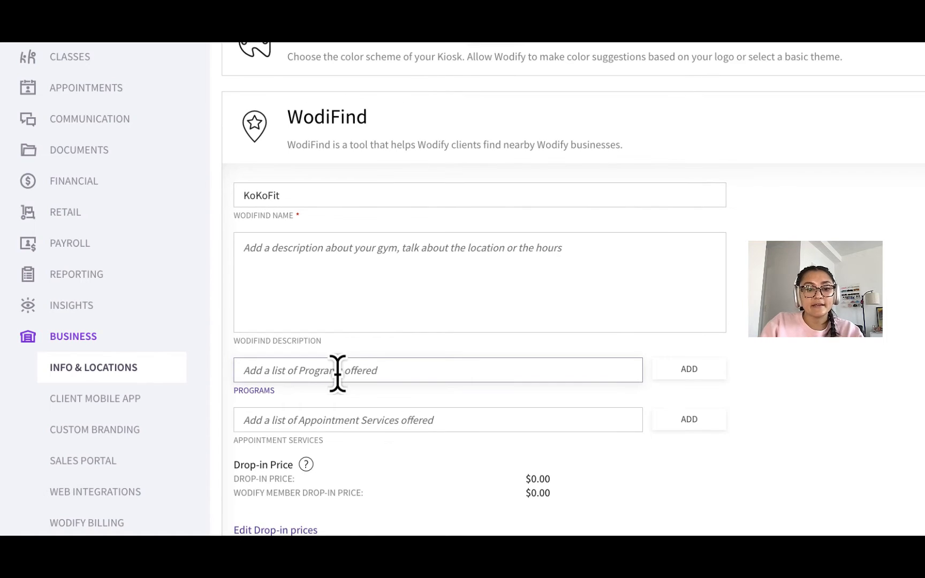
text(CrossFit)
click(438, 420)
text(Per)
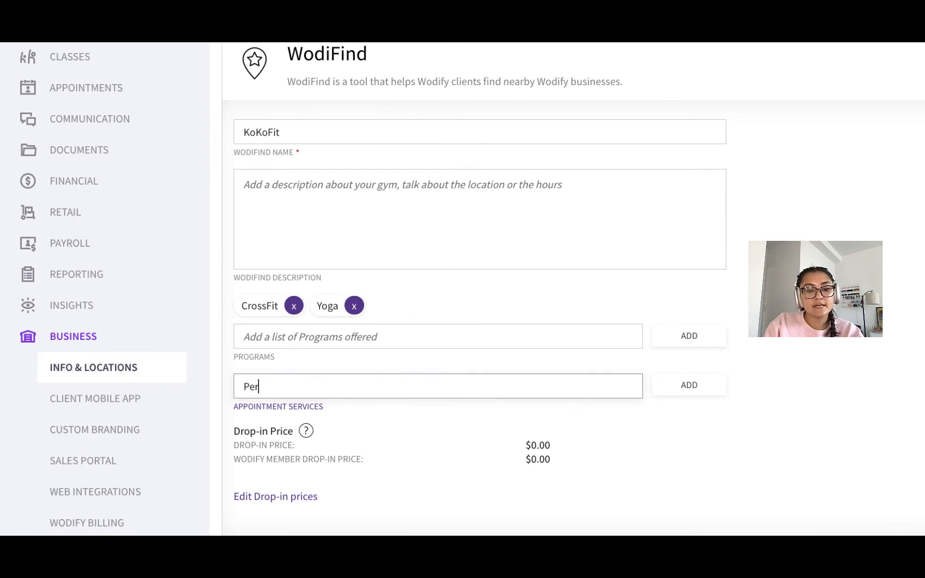
click(689, 384)
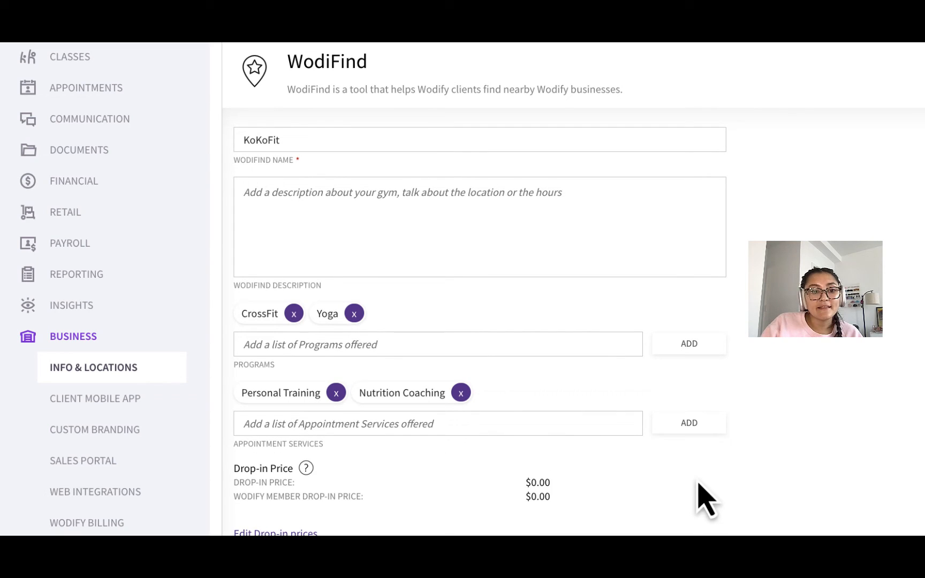
scroll(down, 3)
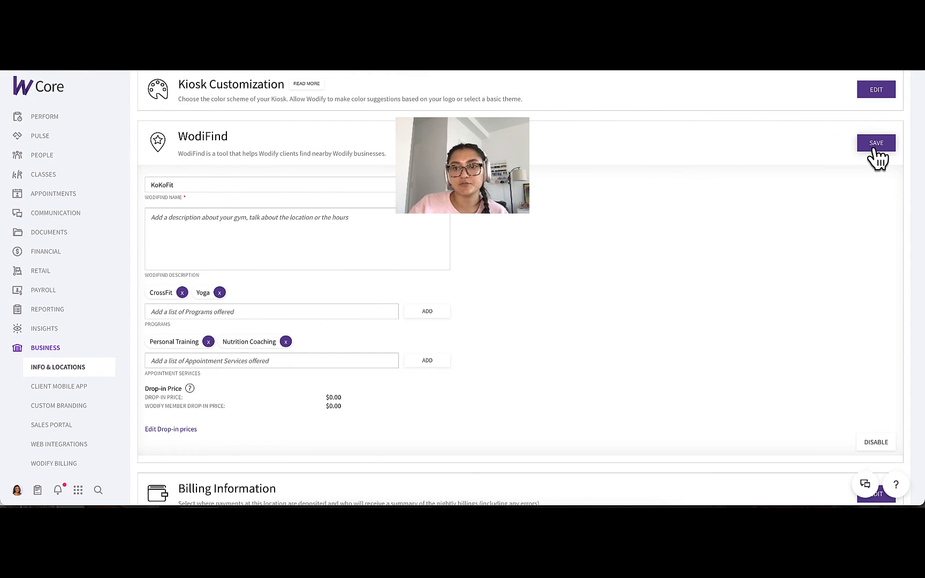
click(876, 143)
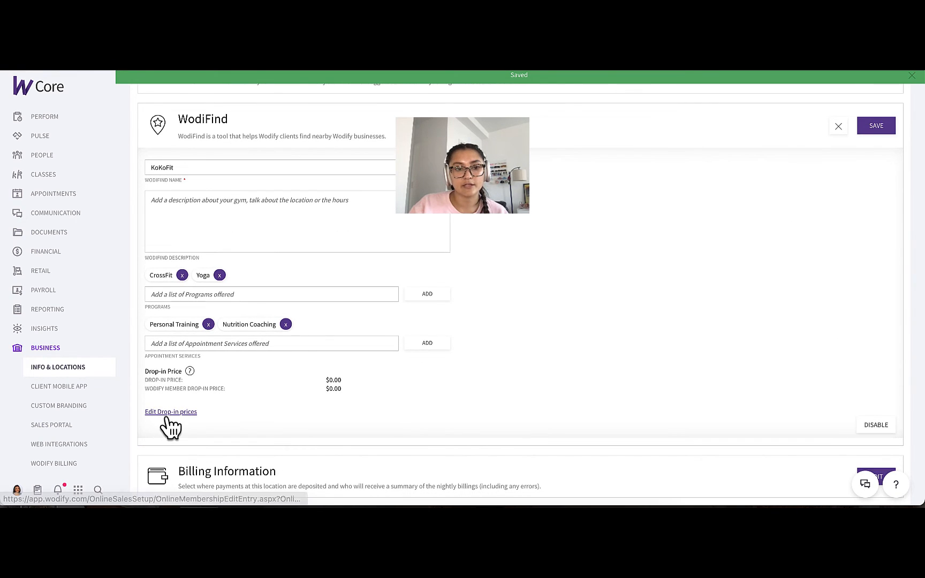
- Save drop-in fees of 30 for non-Wodify clients and 20 for Wodify clients
click(171, 411)
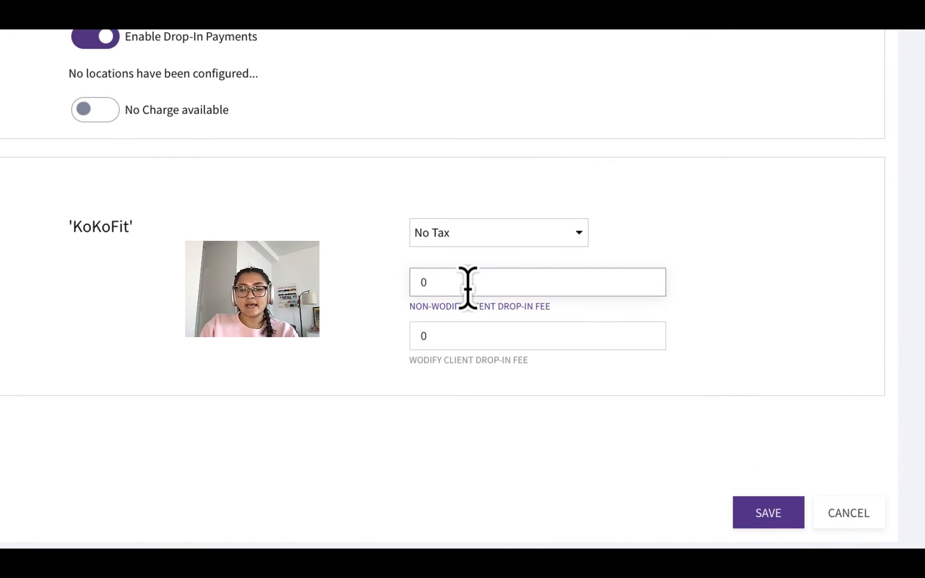
text(3)
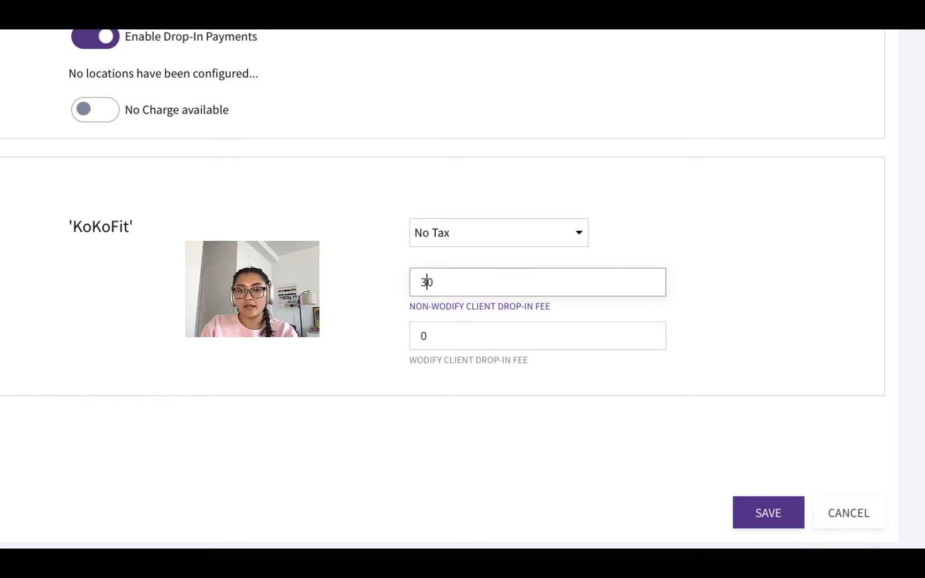
click(483, 335)
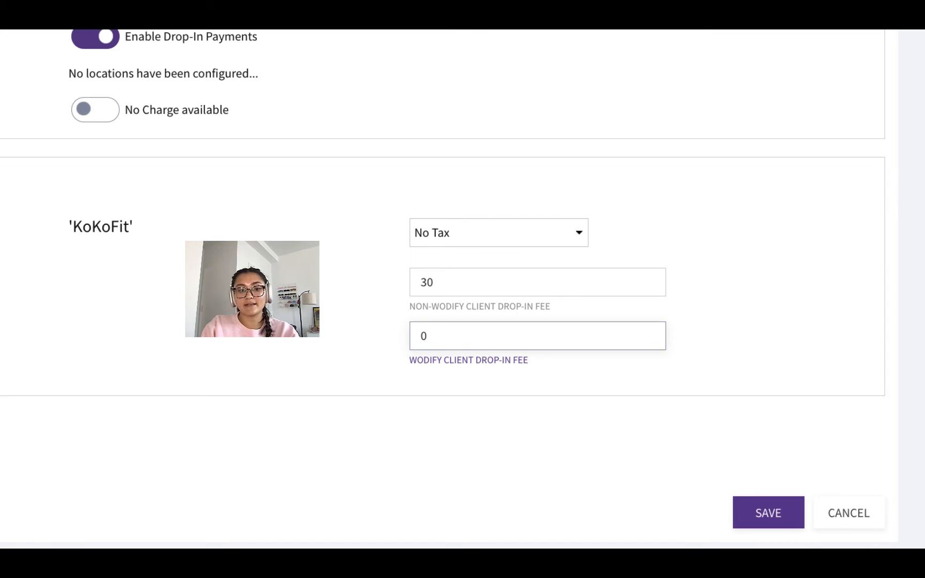
text(20)
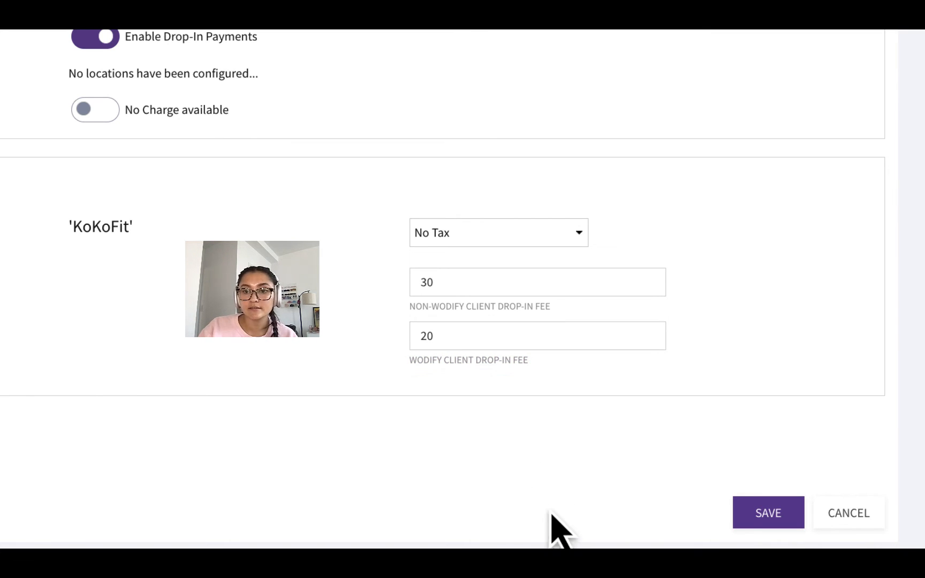
click(768, 513)
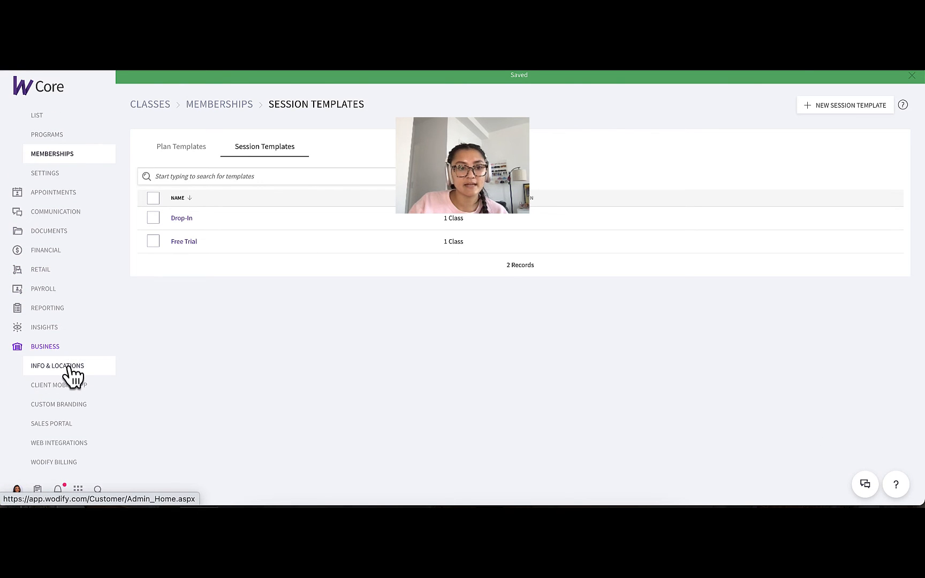
- Return to KoKoFit's location page showing $30.00 and $20.00 WodiFind drop-in prices
click(57, 366)
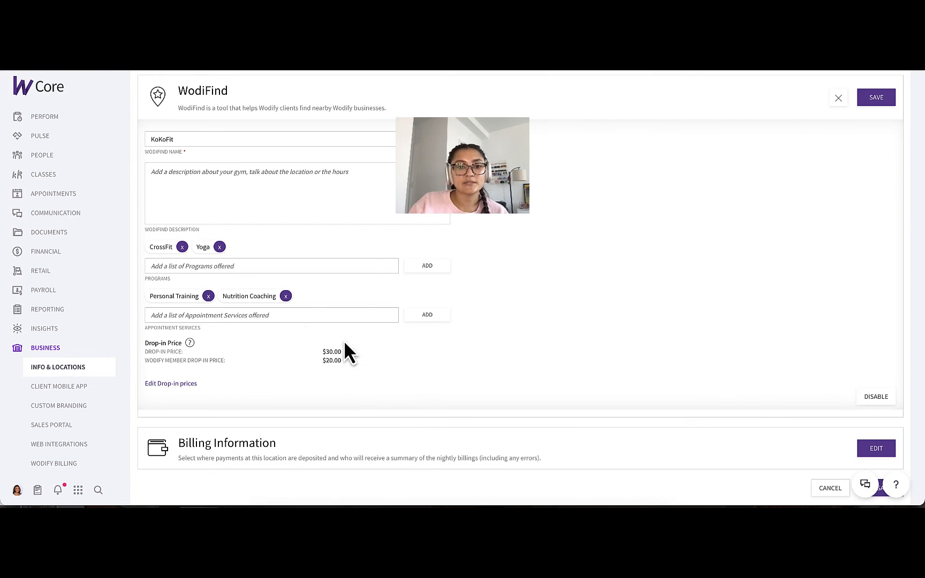
mouse_move(308, 364)
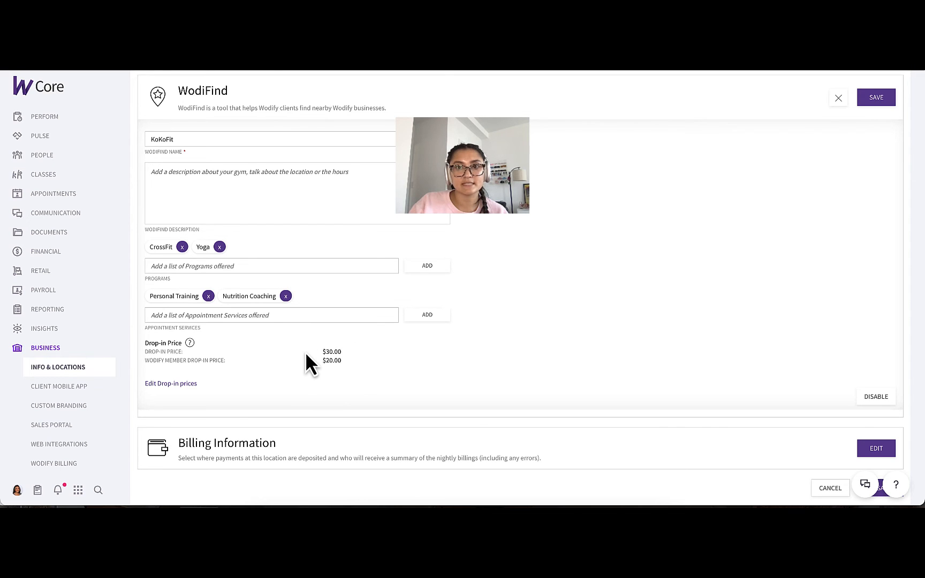
scroll(up, 3)
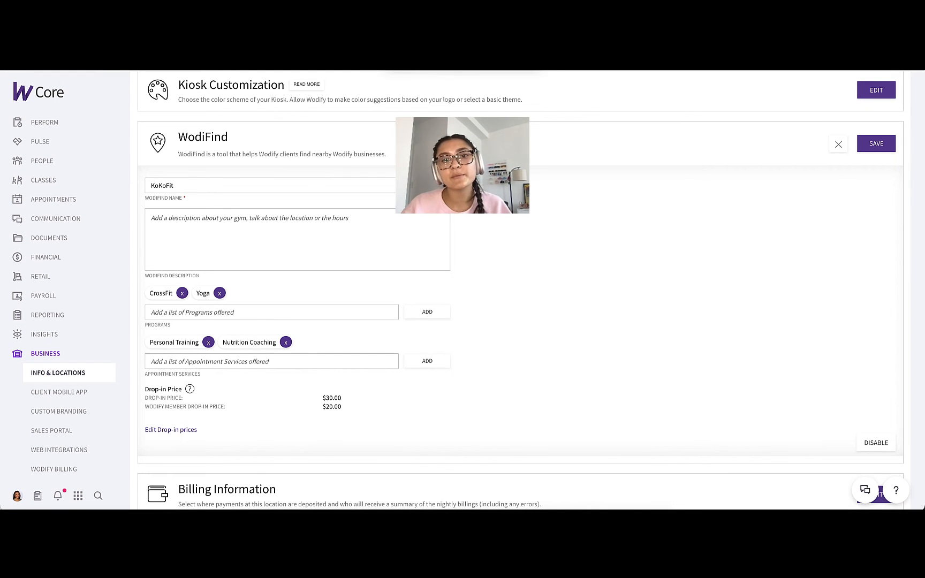